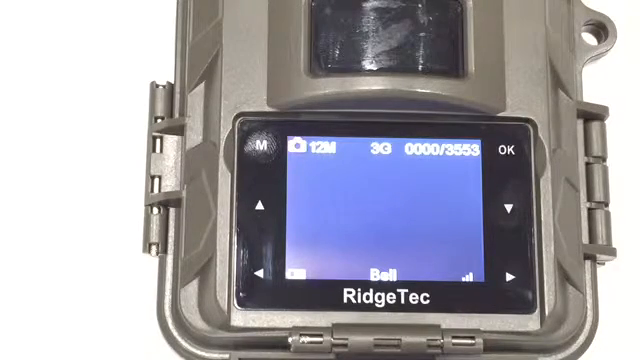
- Confirm Yes on the Upgrade prompt to start installing the camera firmware
left_click(264, 152)
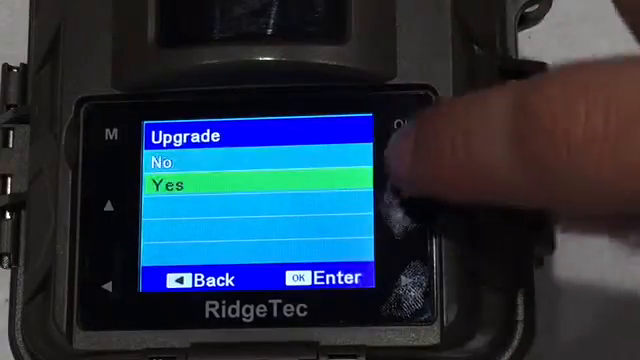
left_click(392, 124)
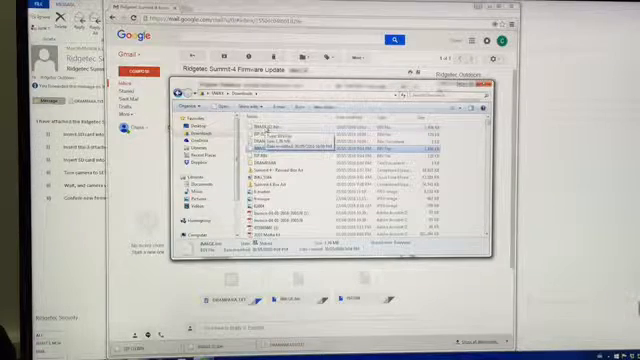
- Bring up the right-click actions for a firmware file in the folder
right_click(270, 130)
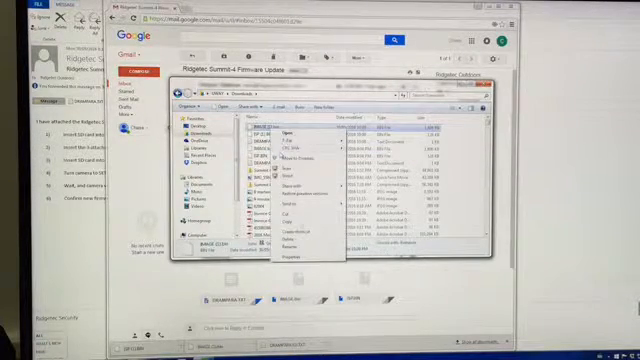